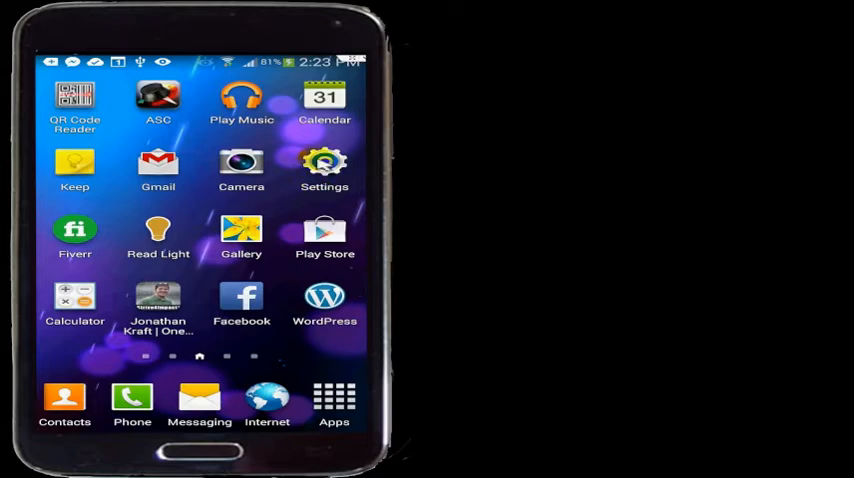
# - Launch Settings from the home screen, landing on the Connections page
pyautogui.click(324, 163)
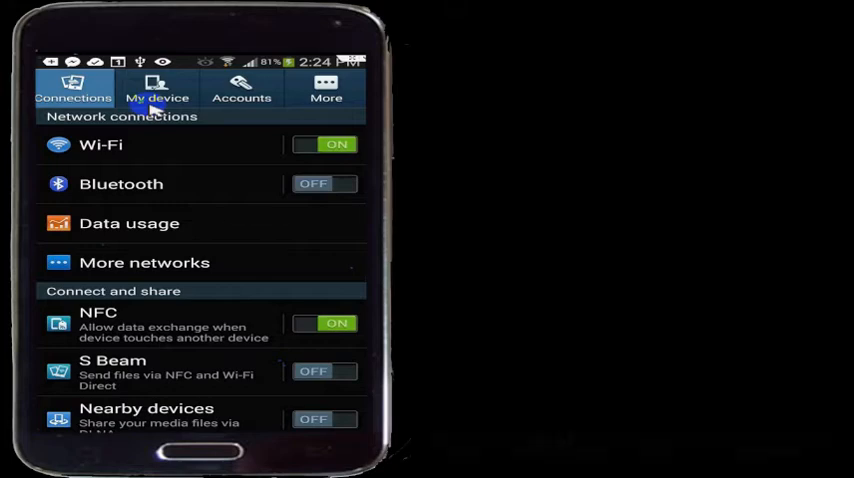
pyautogui.click(241, 88)
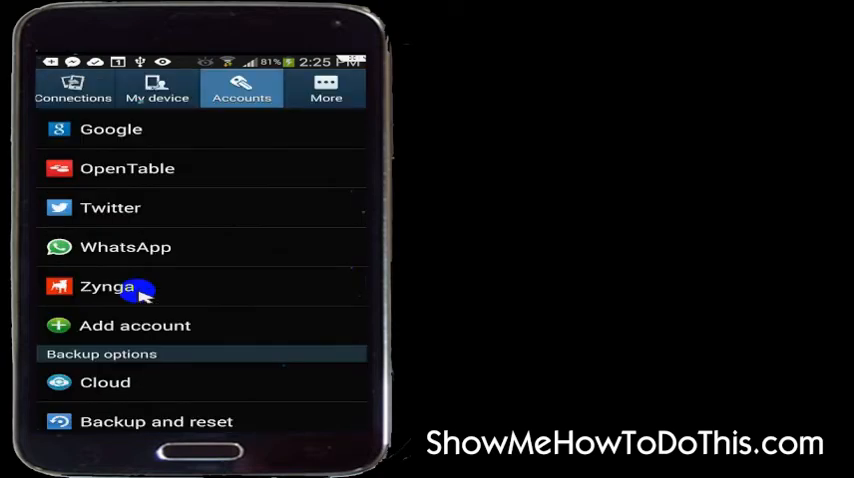
pyautogui.moveTo(225, 275)
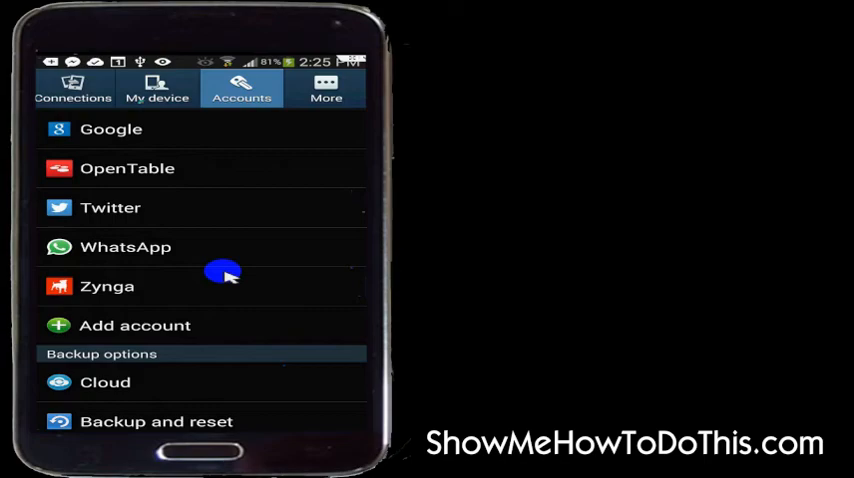